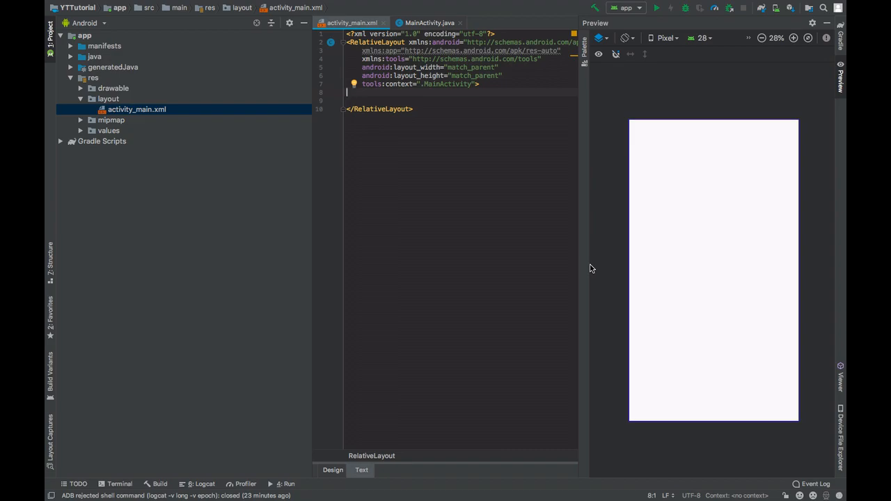
Step: Create a new Android resource directory of type raw under the res folder
click(92, 78)
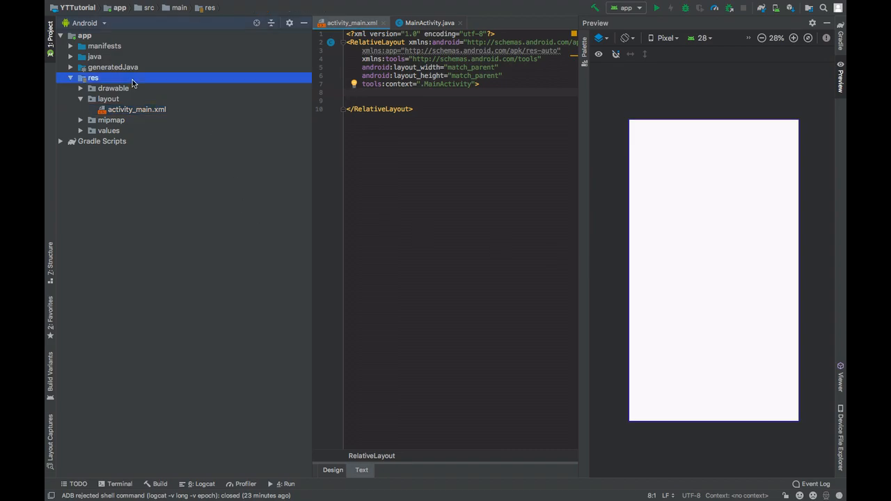
right_click(92, 78)
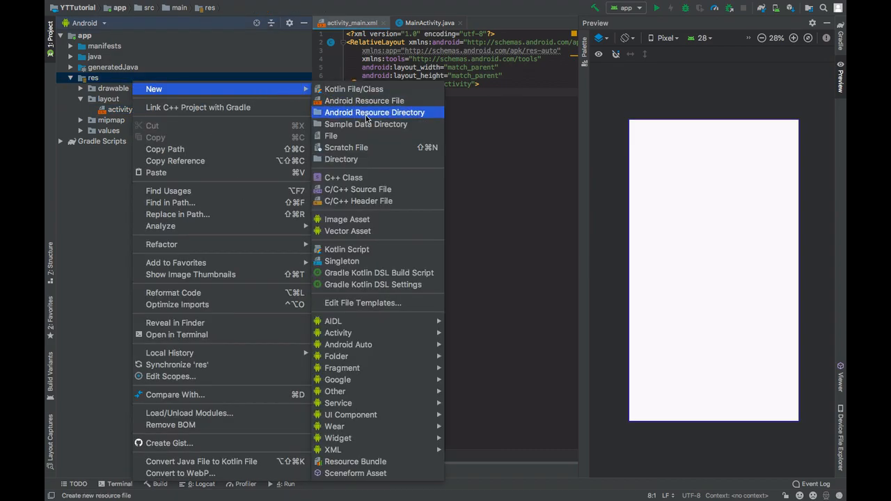
click(379, 112)
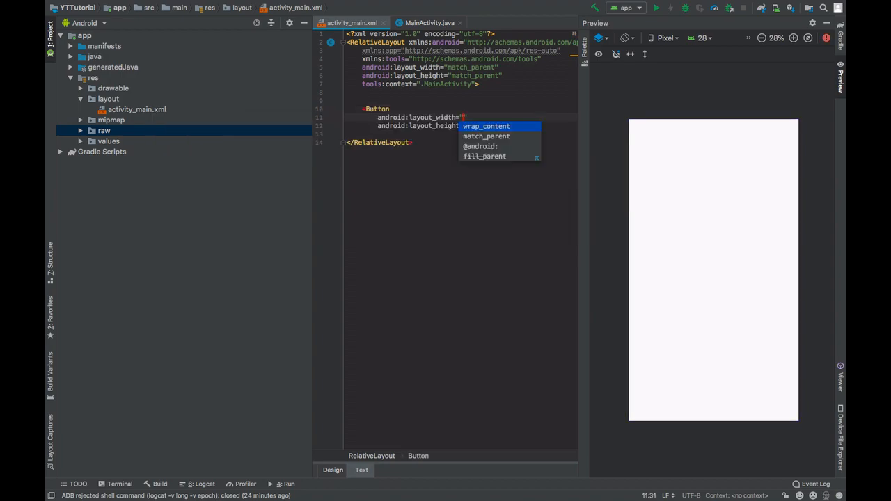
Step: Add wrap-content buttons sound1 'Sound1' and sound2 'Sound2', placing sound2 to the right of sound1
click(484, 126)
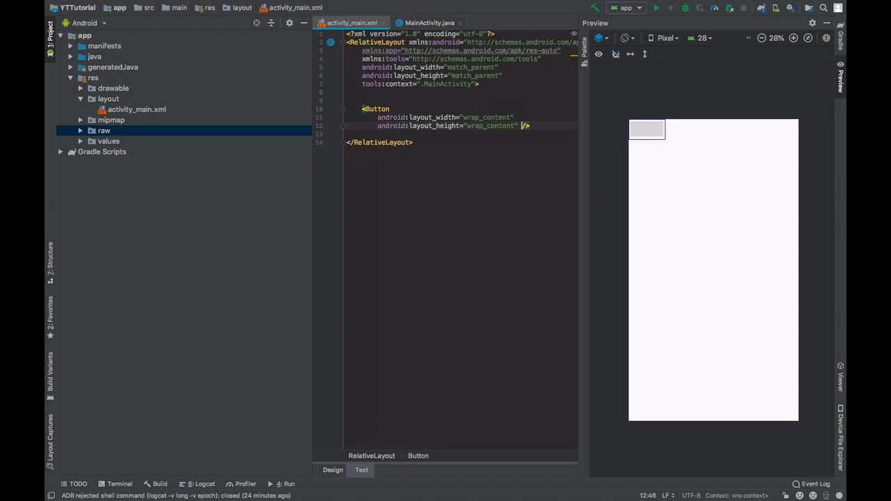
text(android:id="@+id/sound1)
text(android:text="Sound1" />)
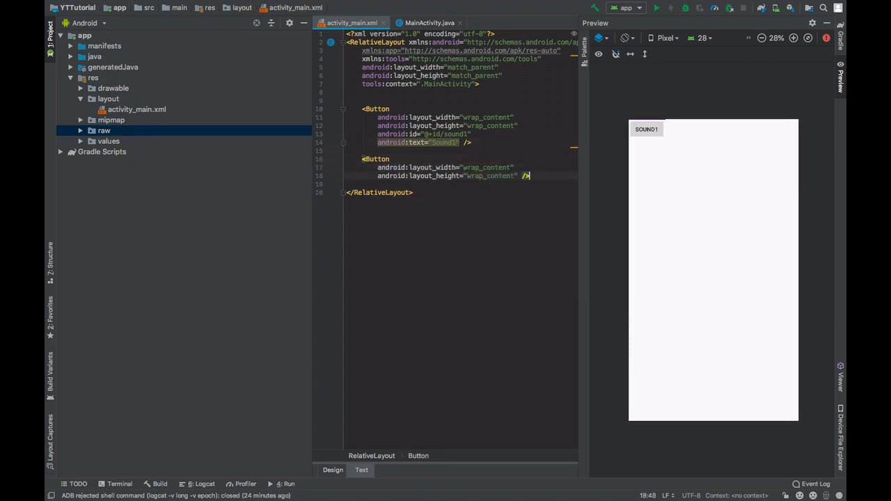
text(android:id="@+id/sound2")
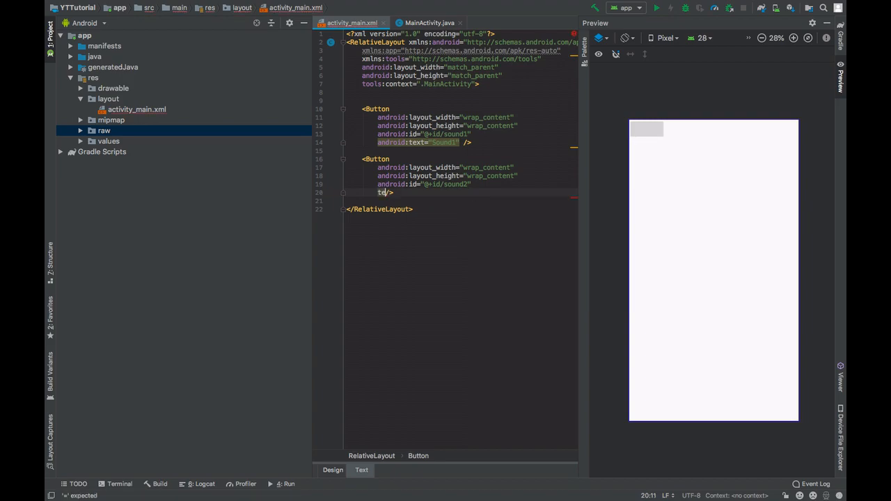
text(android:text="Sound2")
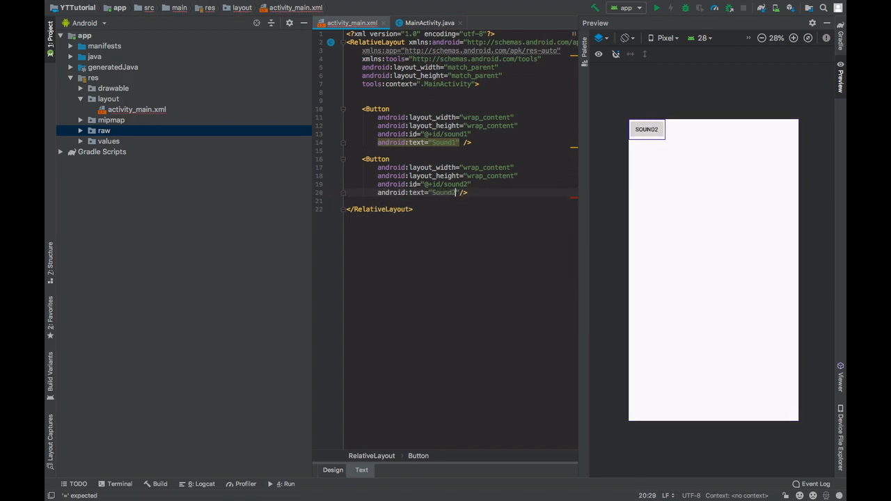
text(android:layout_toRightOf="@id/sound1" />)
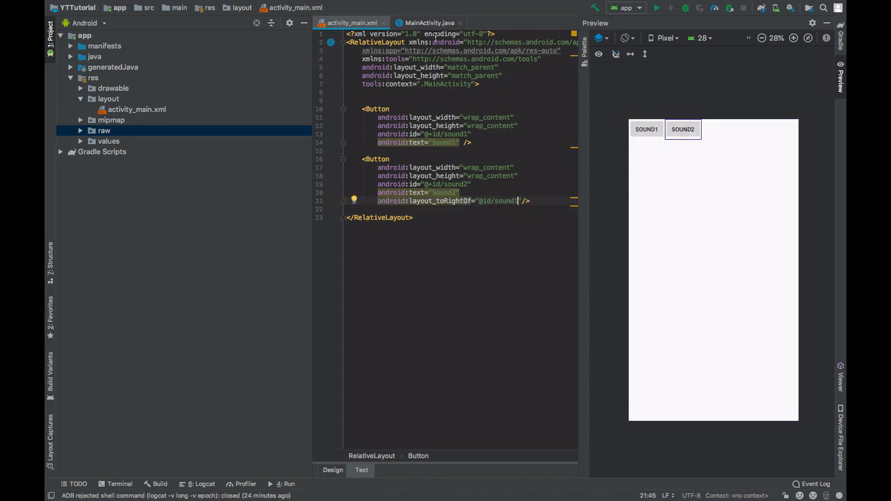
click(426, 23)
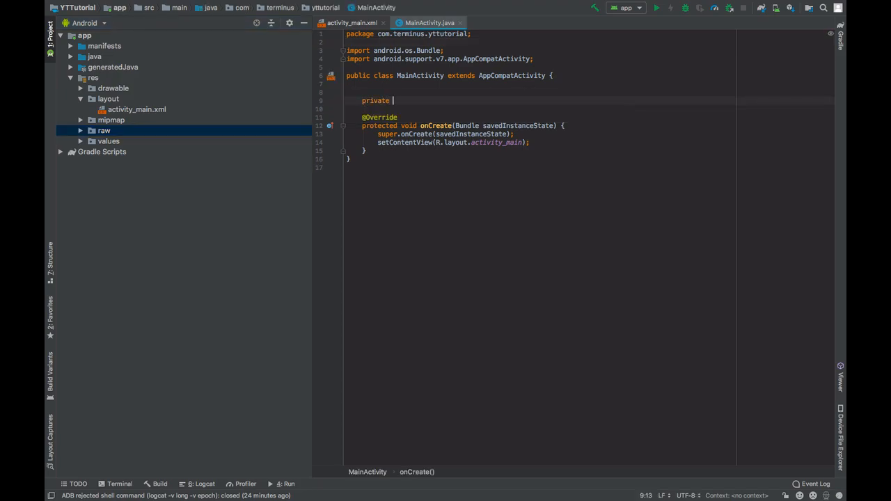
Step: Declare a private SoundPool soundPool field in MainActivity
text(SoundPool)
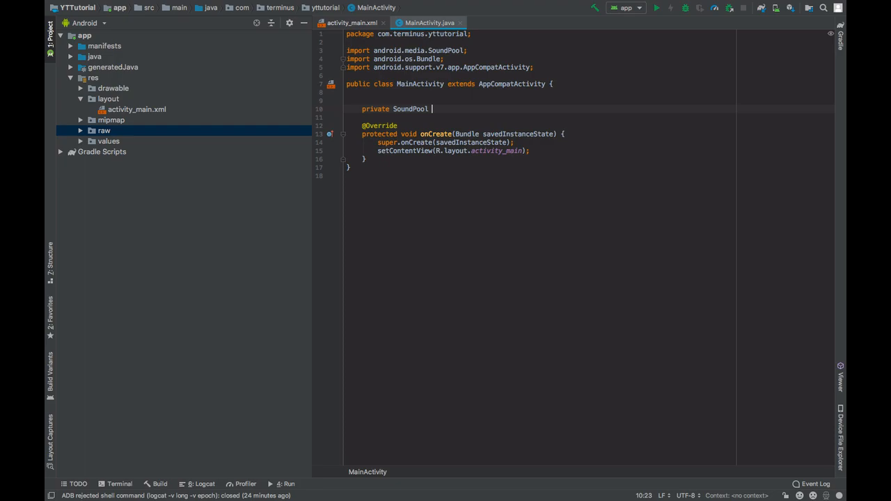
text(soundPool;)
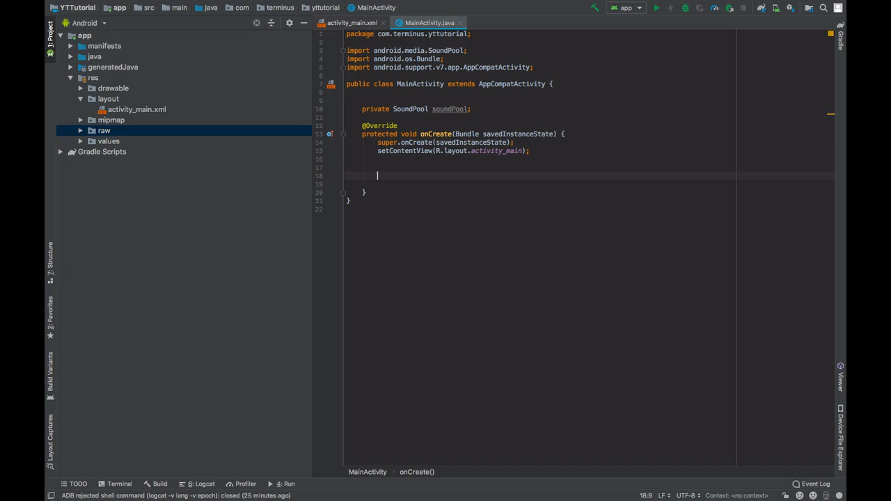
Step: Write an onCreate if-check comparing Build.VERSION.SDK_INT against VERSION_CODES.LOLLIPOP
text(if (B)
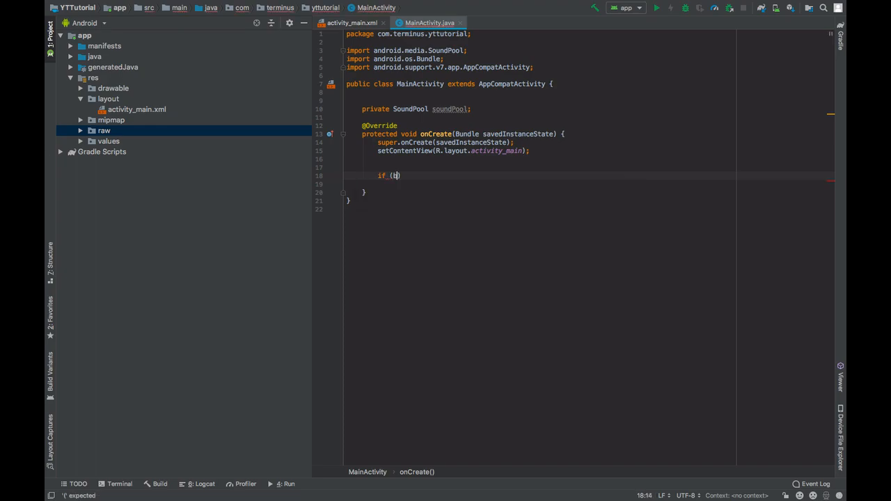
text(Build.VERSION.SDK_INT >=)
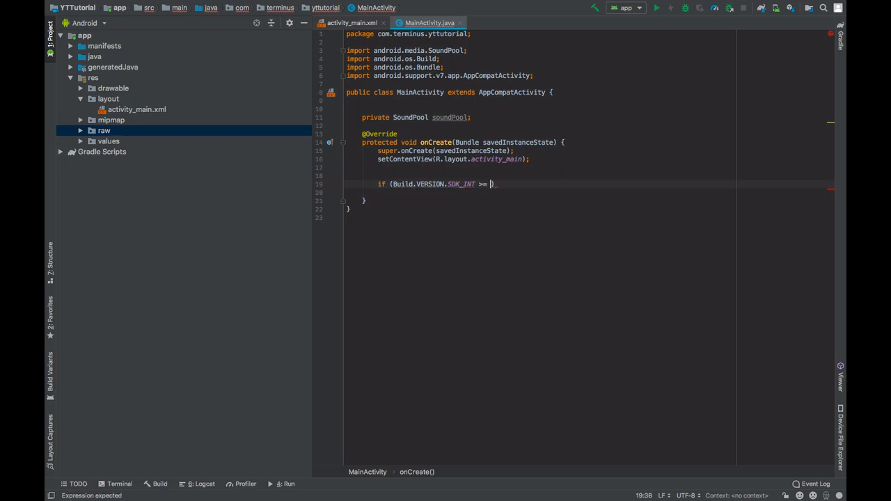
text(Build.)
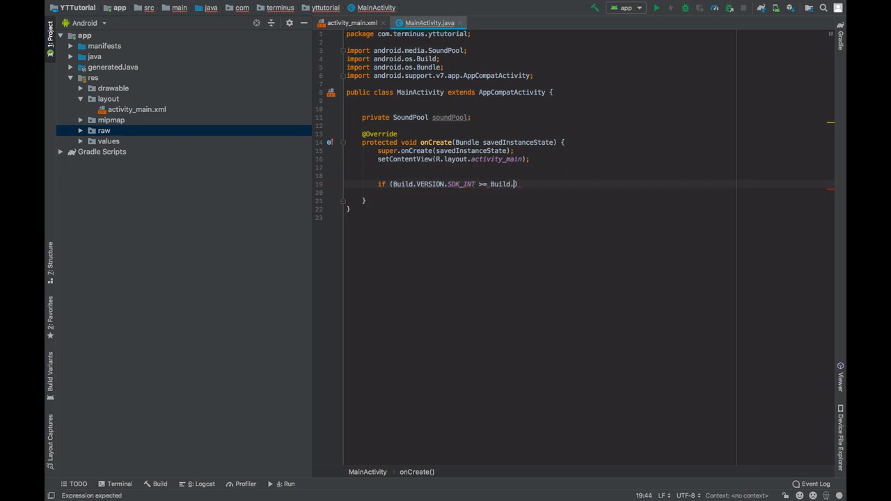
text(VERSION_CODES.)
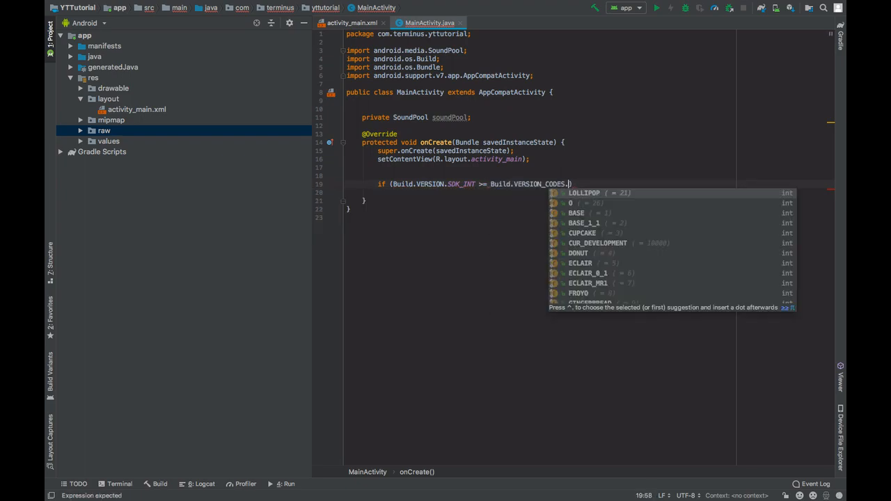
key(Enter)
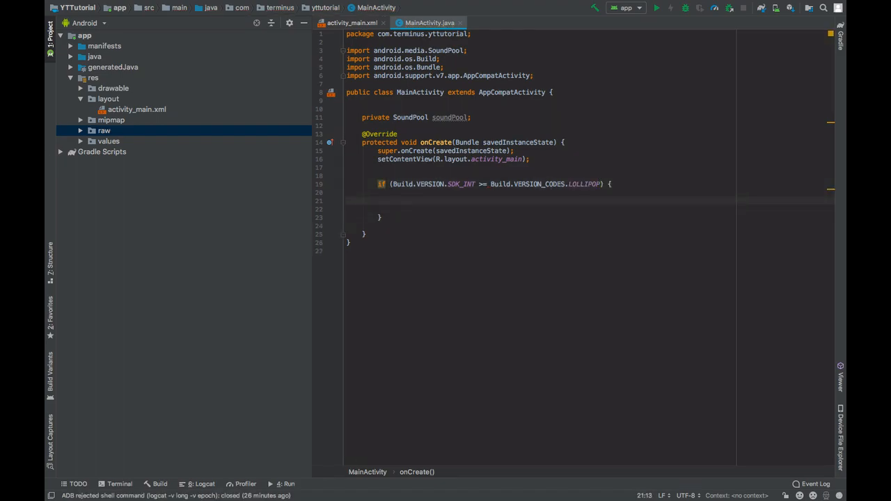
Step: Build audioAttributes via AudioAttributes.Builder with CONTENT_TYPE_MUSIC and USAGE_GAME inside the Lollipop check
text(AudioAttributes)
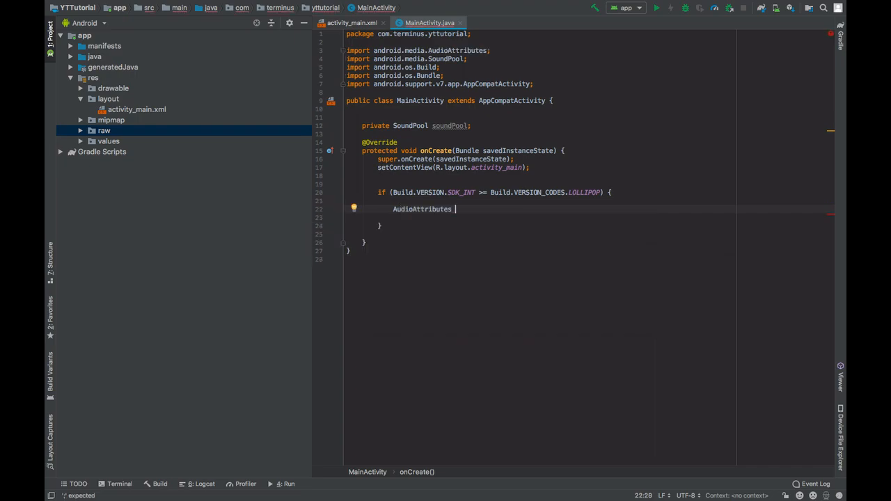
text(audioAttributes = new A)
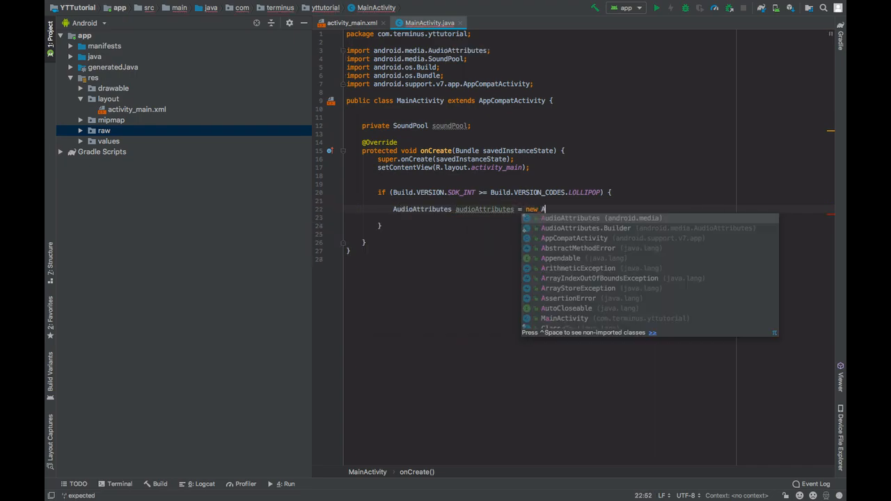
text(AudioAttributes.Builder().)
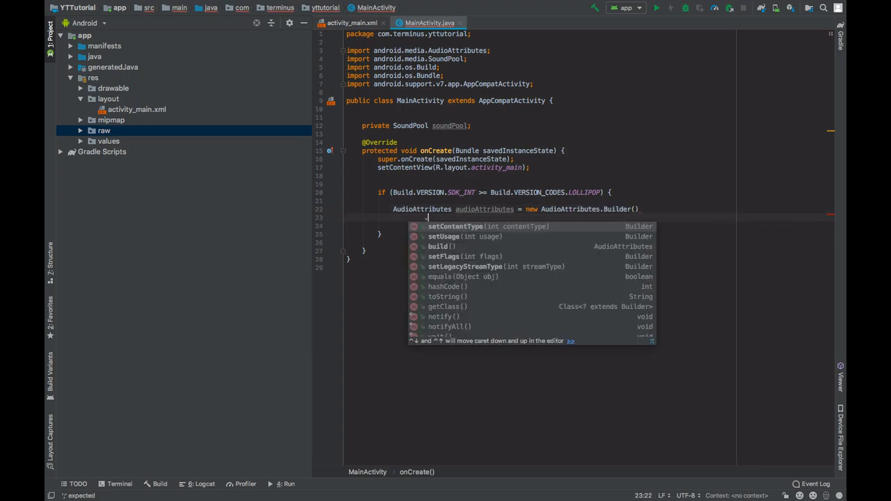
text(.setContentType(Aud)
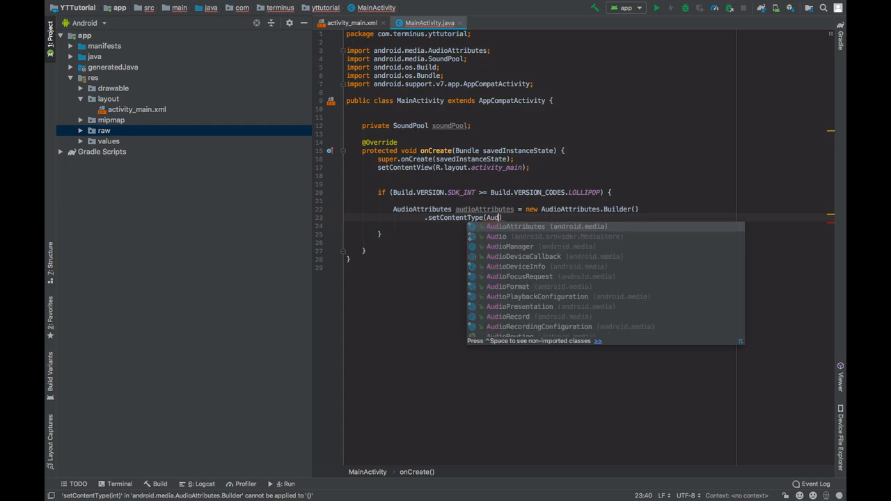
text(AudioAttributes.)
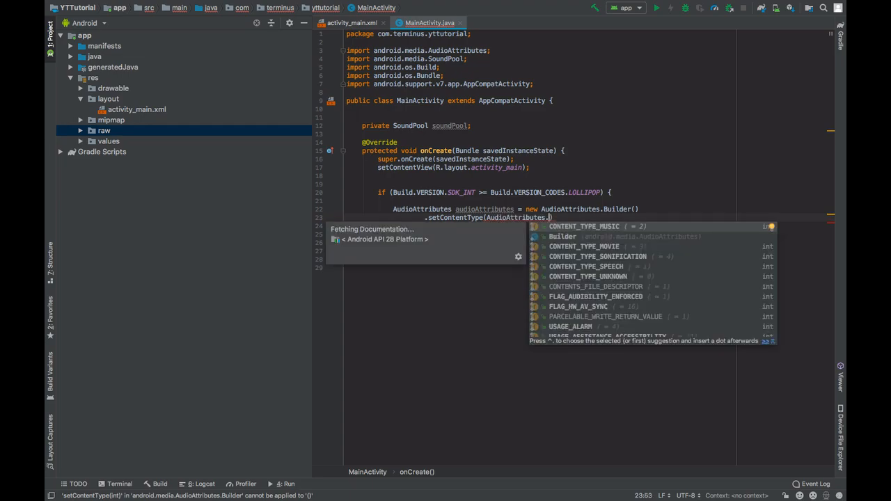
click(584, 225)
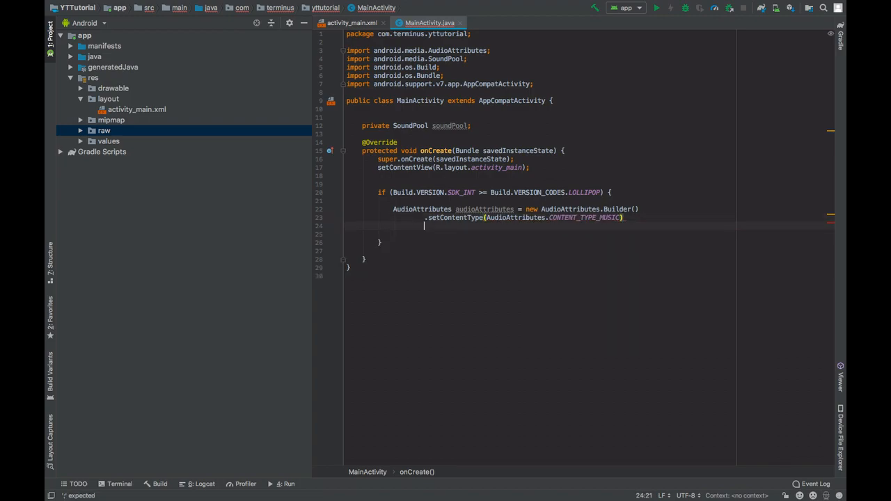
text(.setUsage()
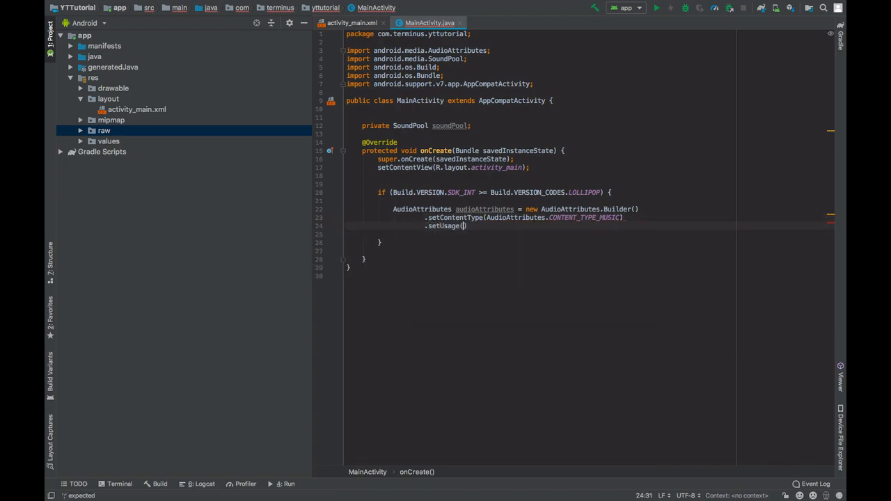
text(AudioAttributes.)
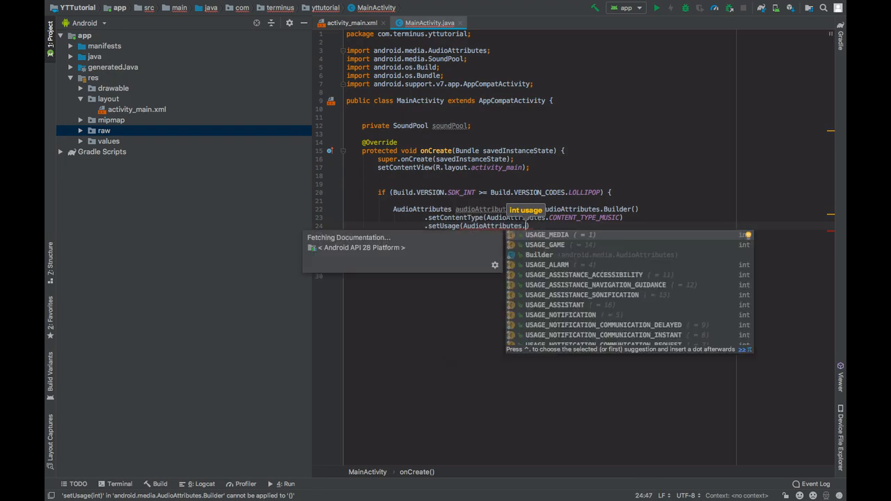
text(USAGE_GAME)
text(.build();)
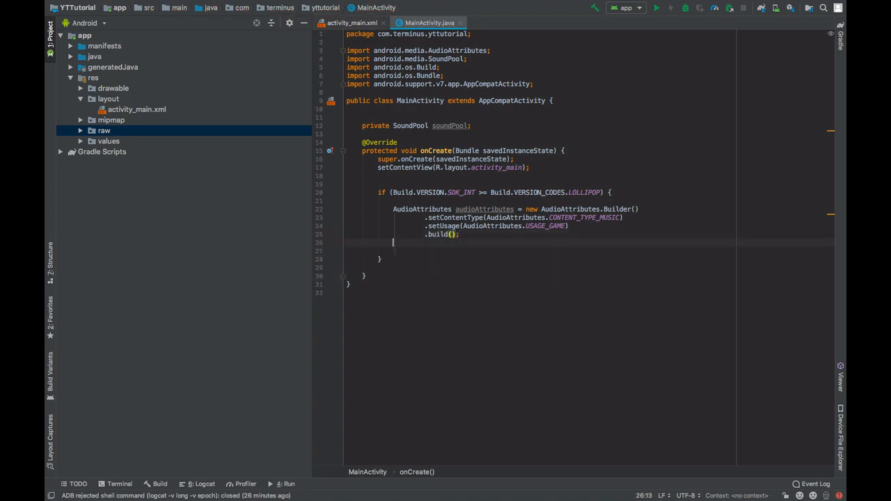
Step: Create soundPool with SoundPool.Builder using max streams 2 and audioAttributes, then build()
text(S)
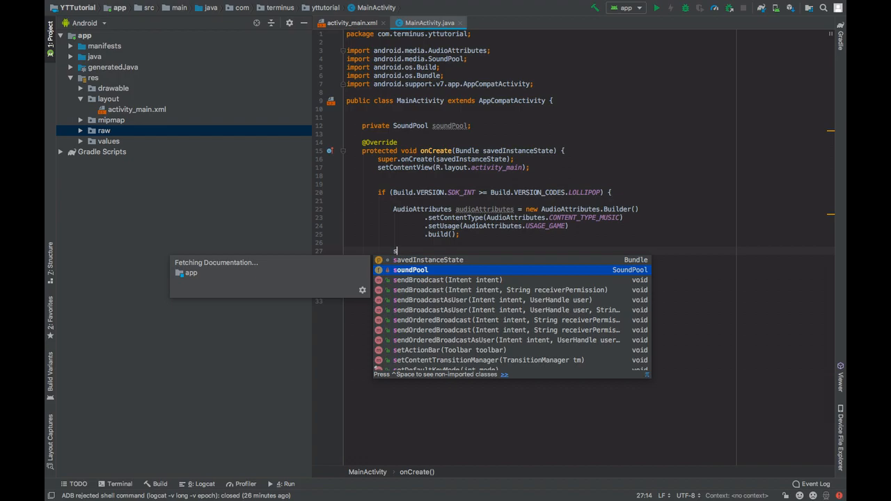
text(oundPool = new SoundPool.Builder()
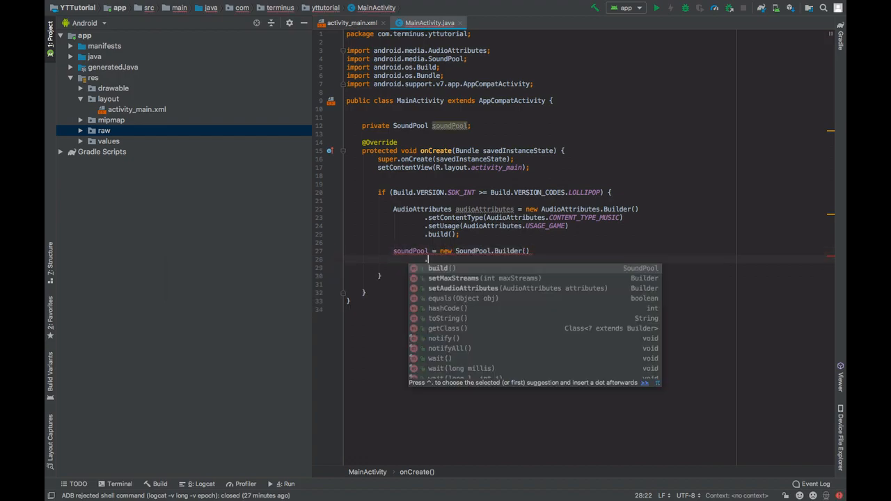
text(.setMaxStreams()
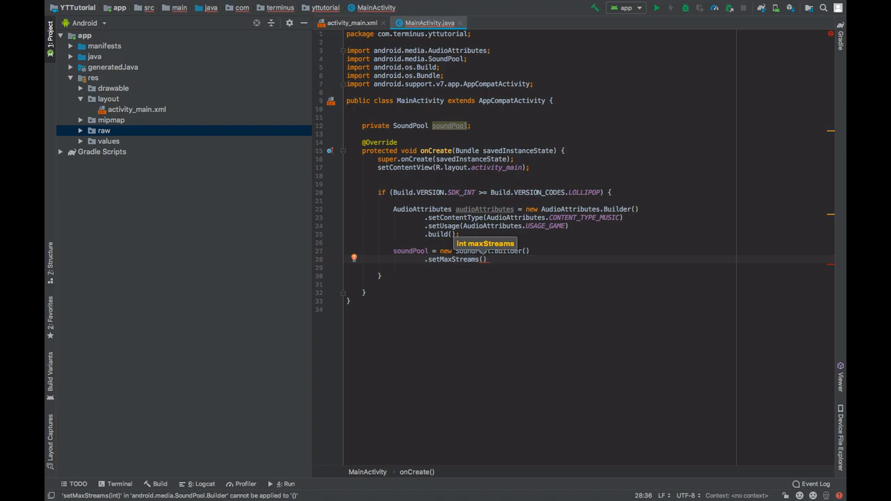
text(1)
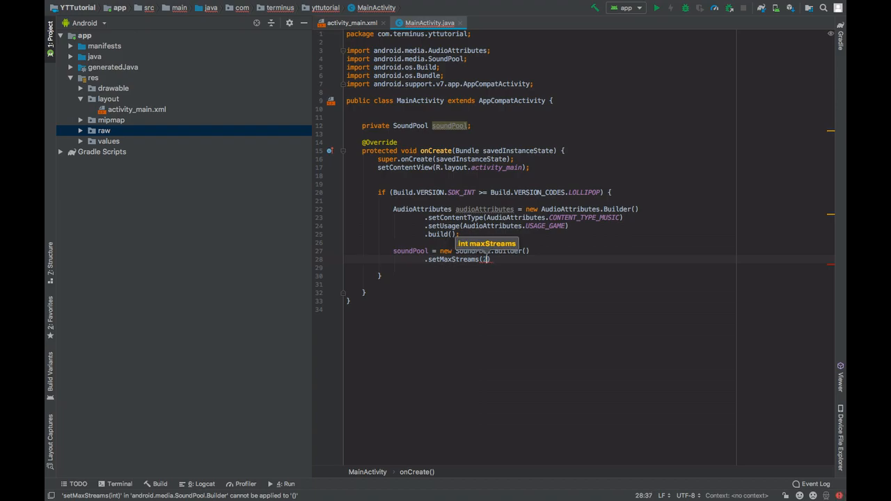
text(2)
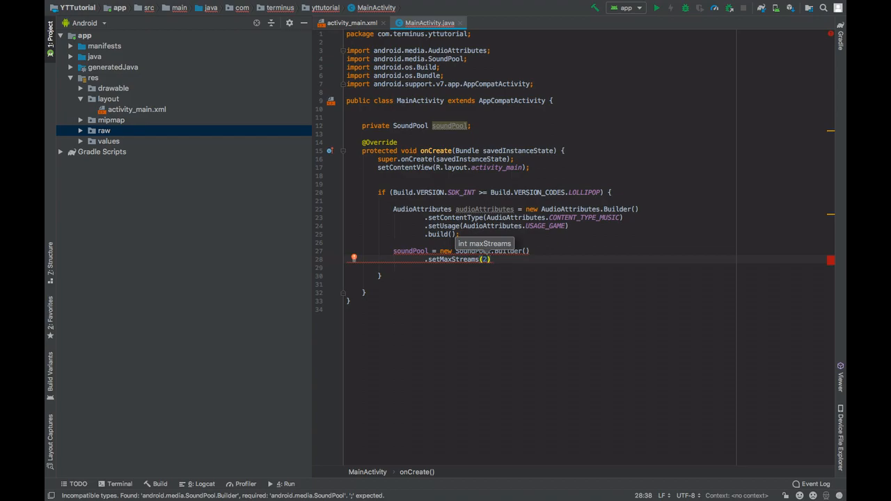
text(.)
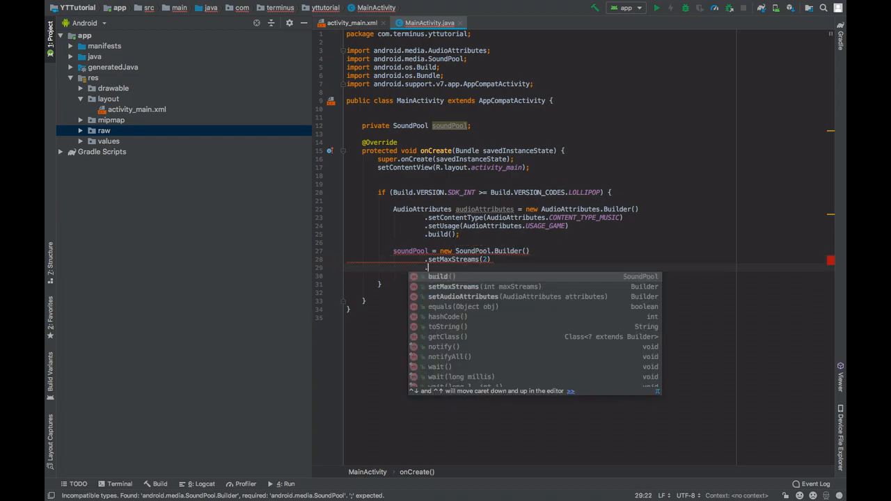
click(463, 297)
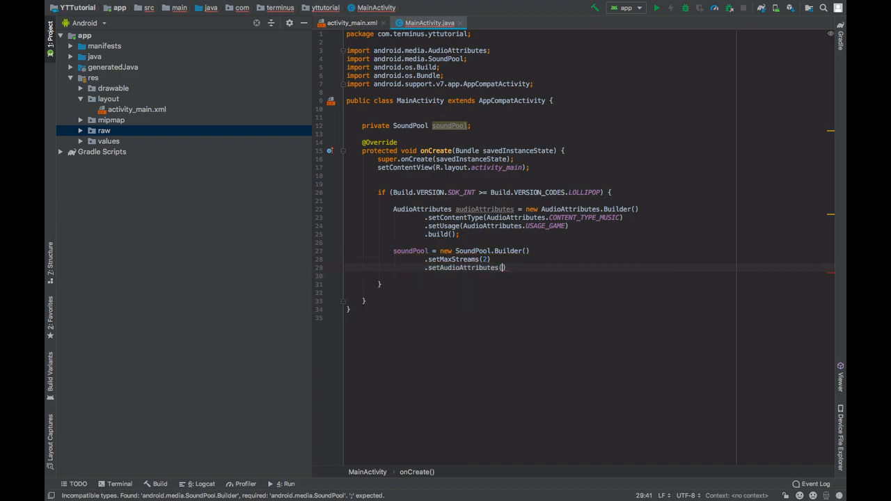
text(au)
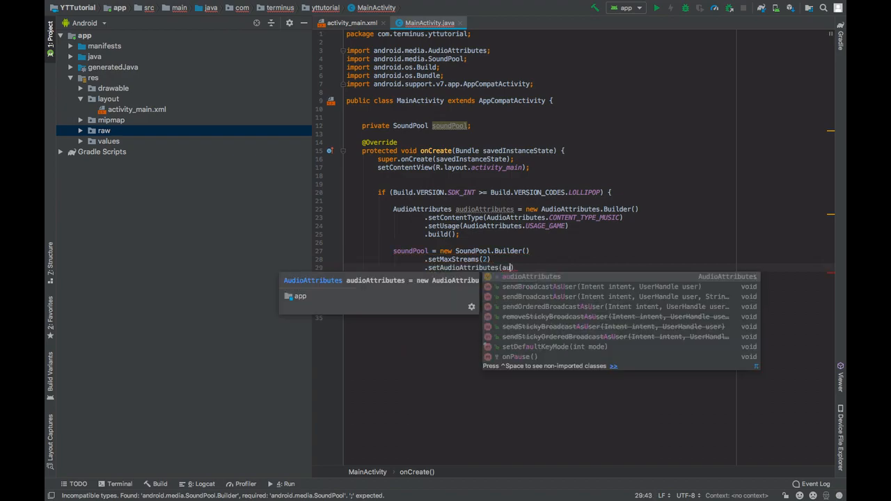
key(Enter)
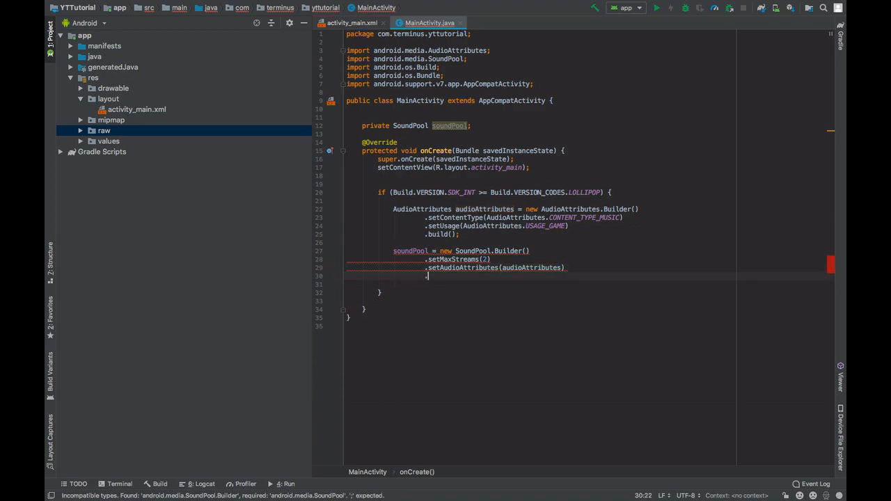
text(b)
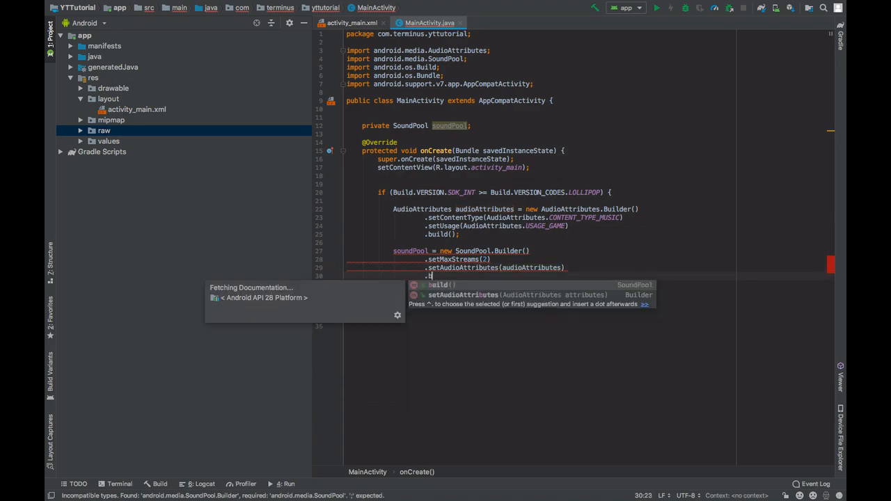
text(build();)
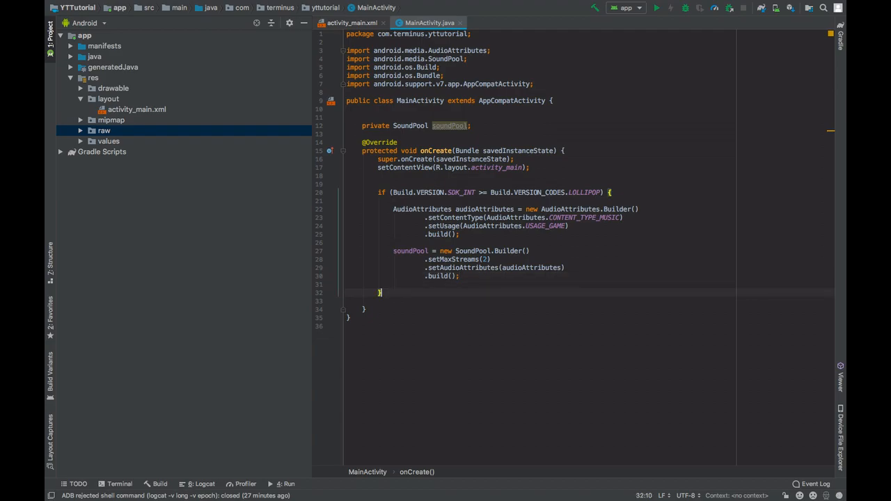
Step: Add an else branch creating soundPool = new SoundPool(2, AudioManager.STREAM_MUSIC, 0)
text(else)
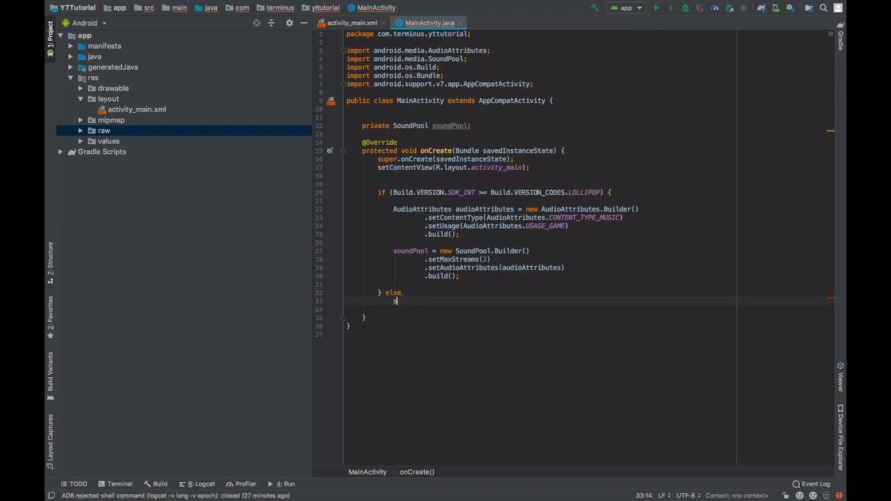
text(soundPool =)
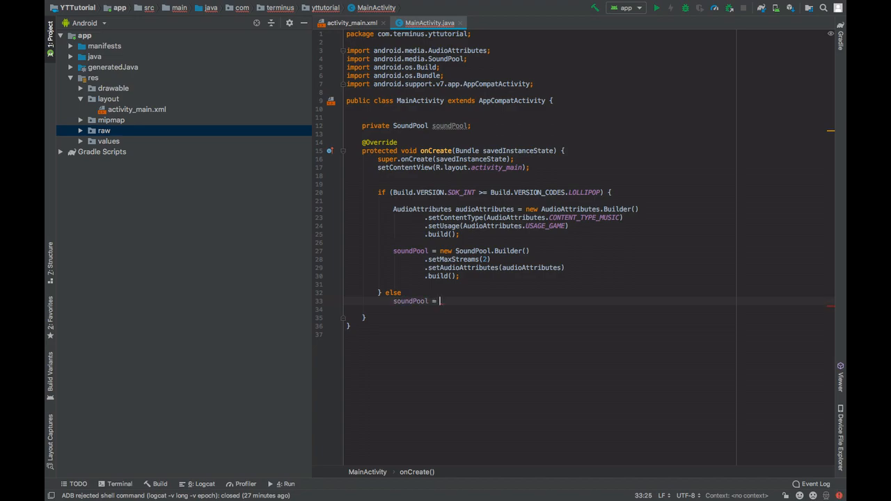
text(new)
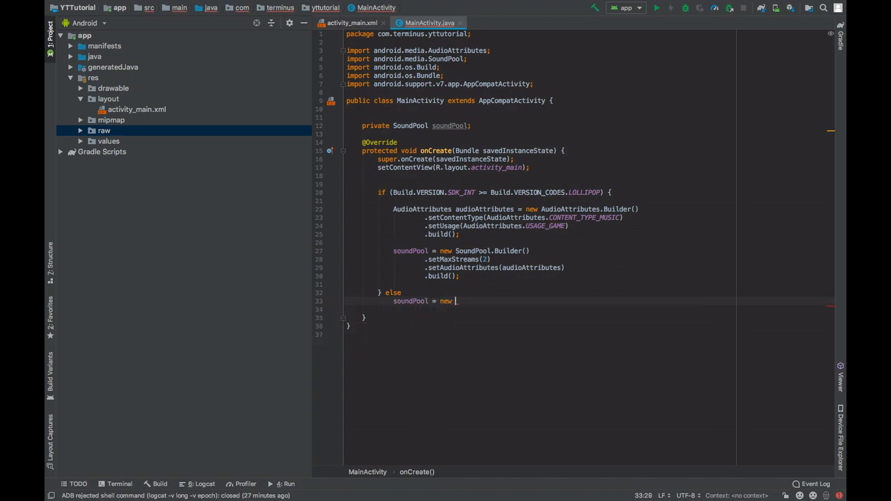
text(SoundPool())
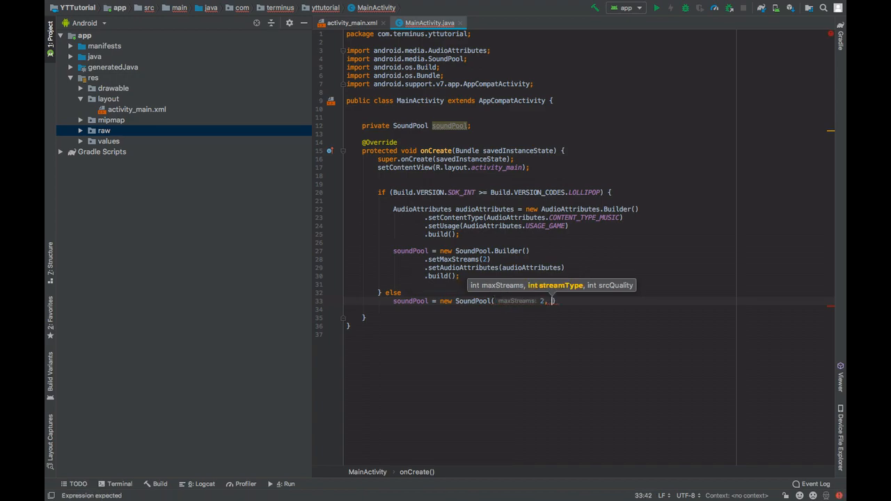
text(Al)
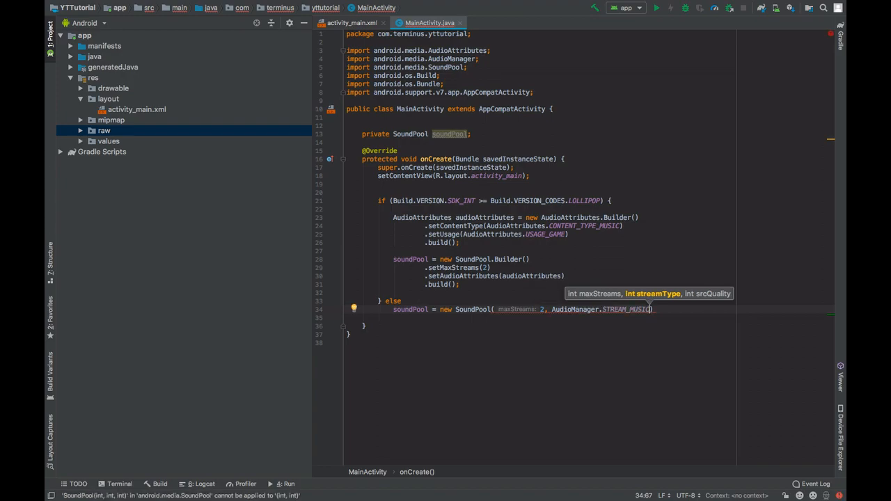
text(.)
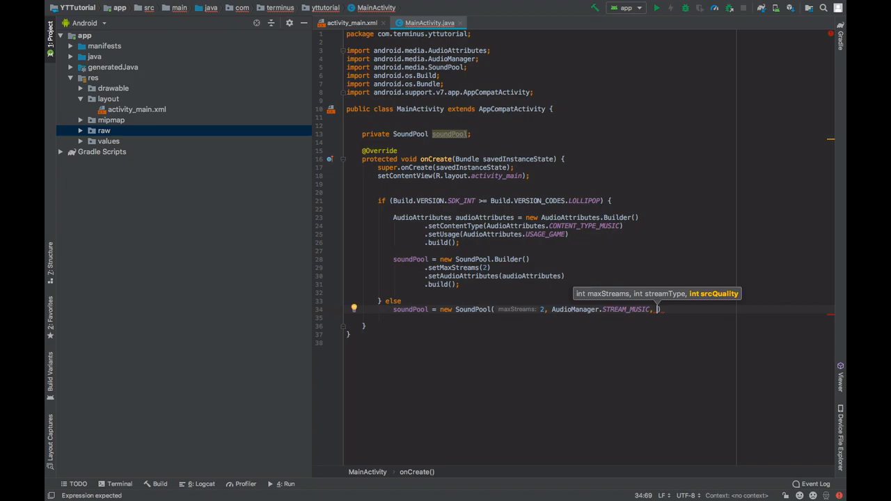
text(0)
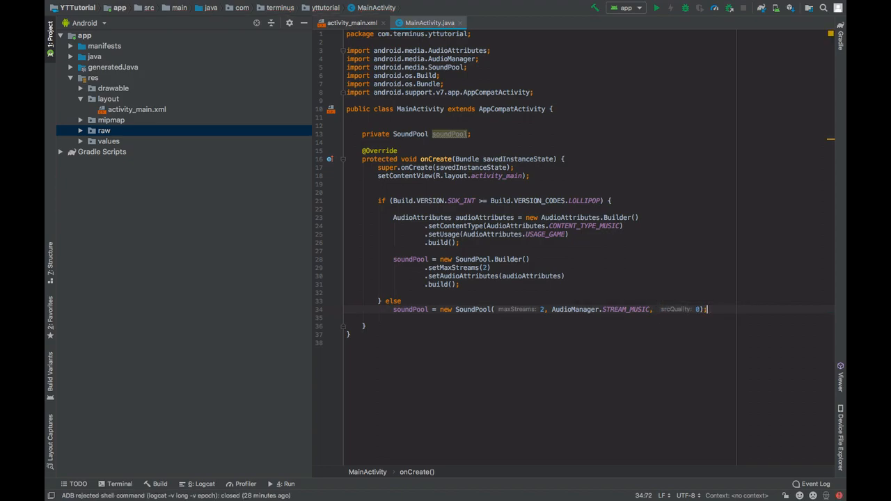
key(Enter)
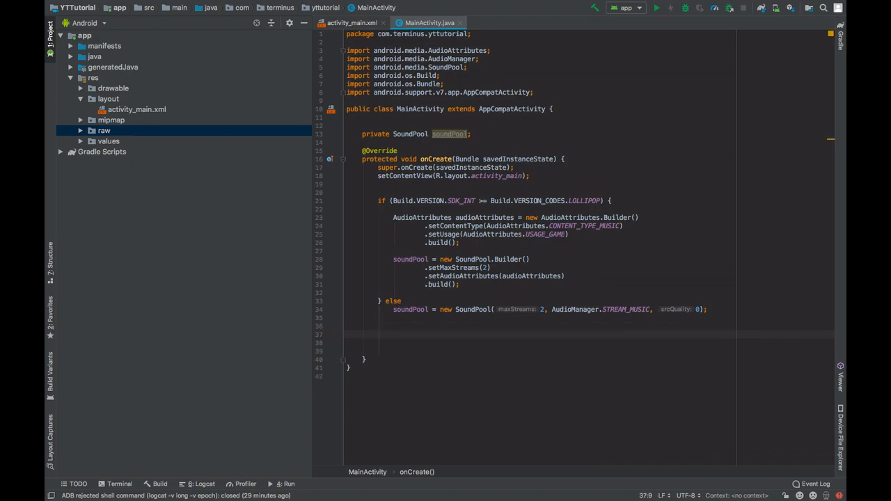
Step: Load sound1 and sound2 with soundPool.load(this, R.raw..., 1) below the if/else block
text(int sound)
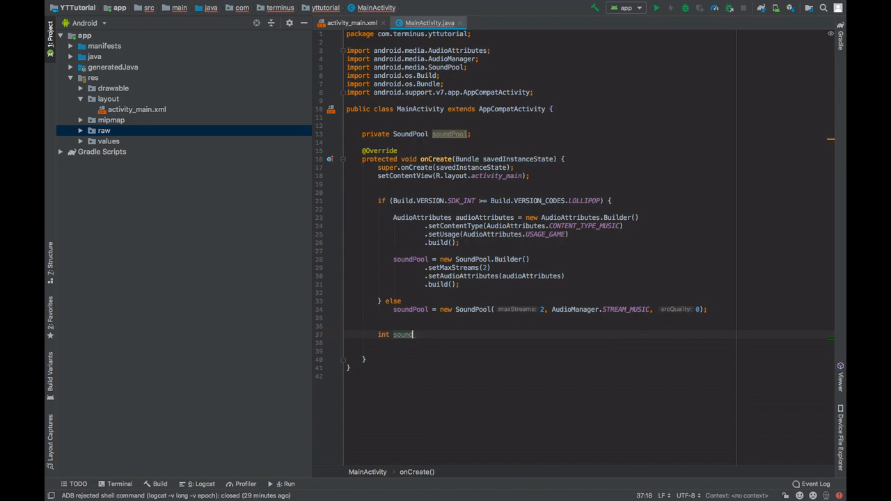
text(1 = soundPool.load()
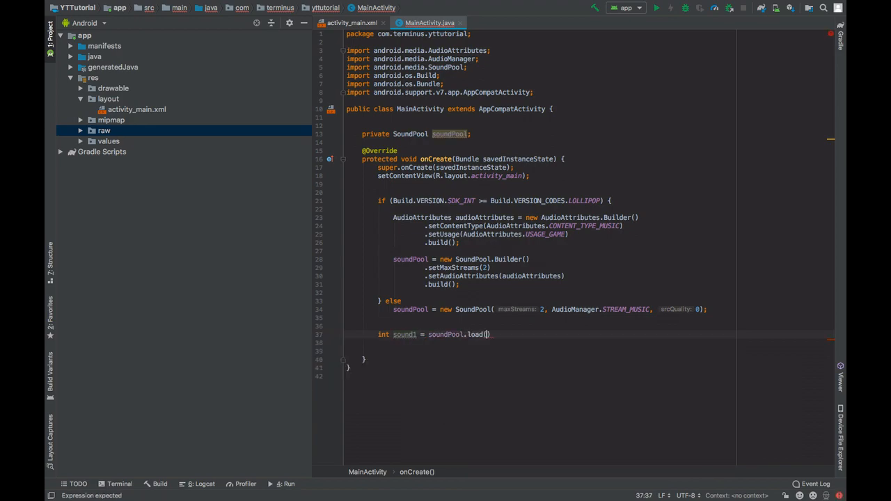
text(this,)
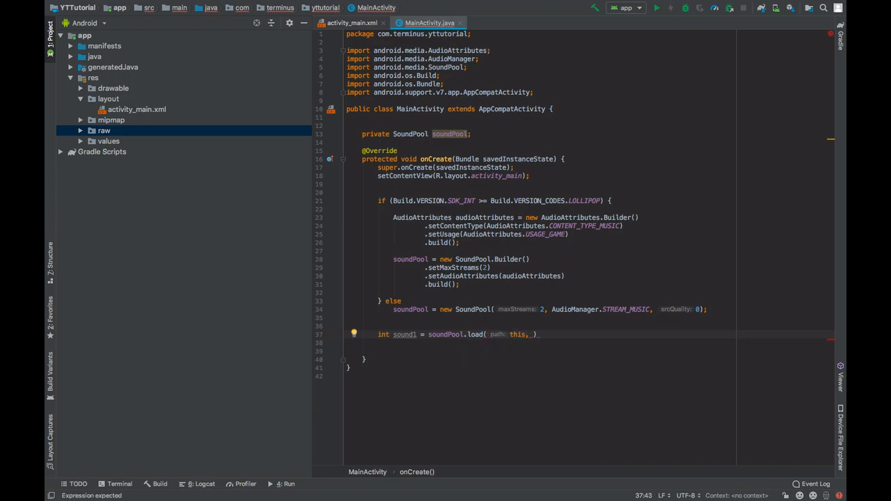
text(R.r)
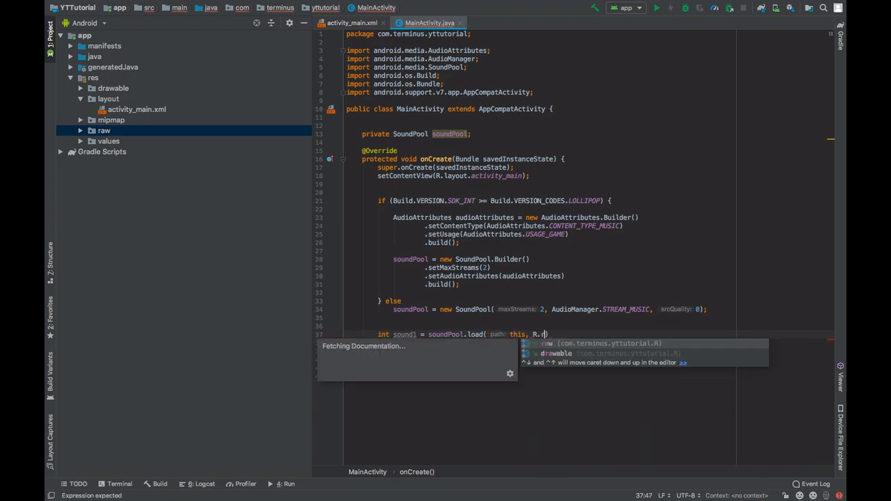
text(a)
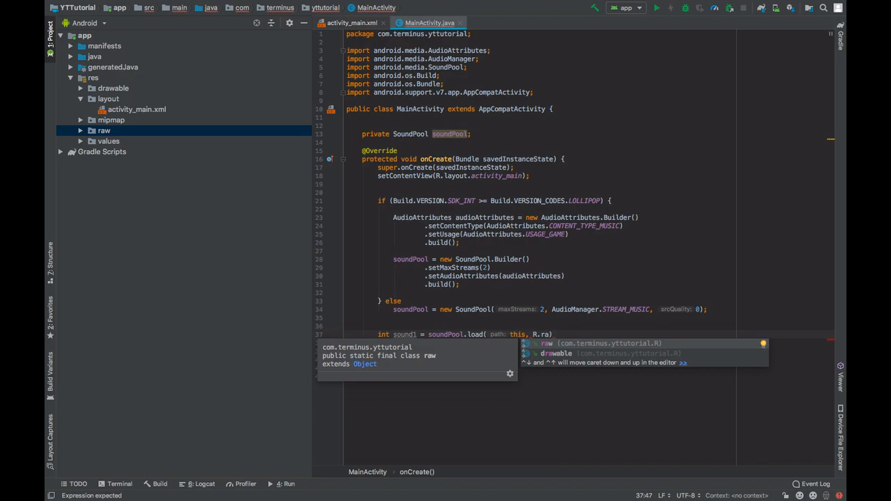
text(raw.sound1, 1)
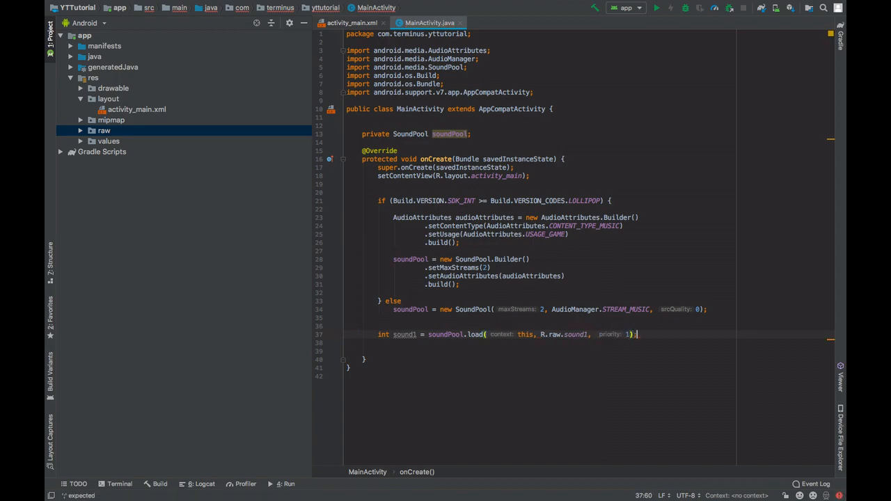
text(int sound2 = sou)
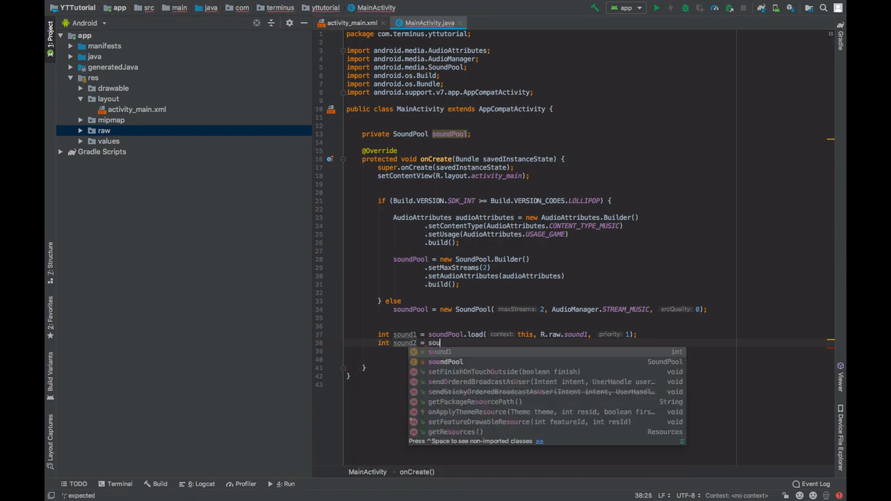
text(ndPool.load(this, R.raw.sound2, 1);)
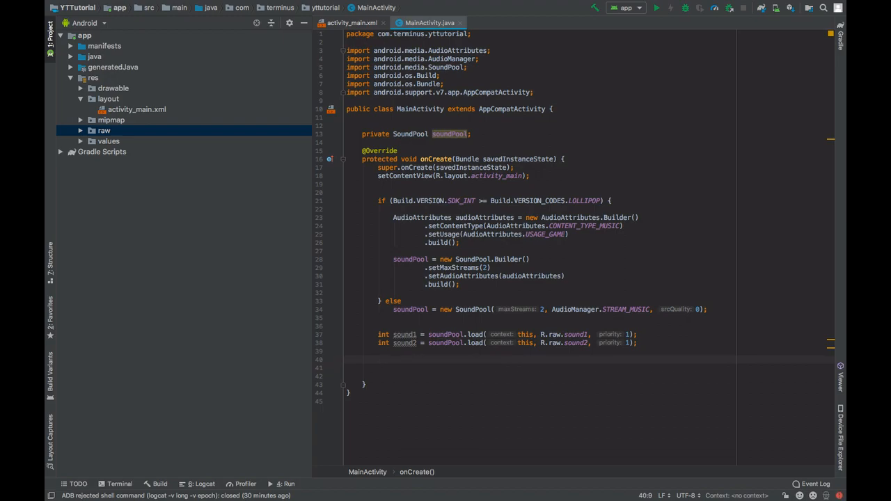
text(Button)
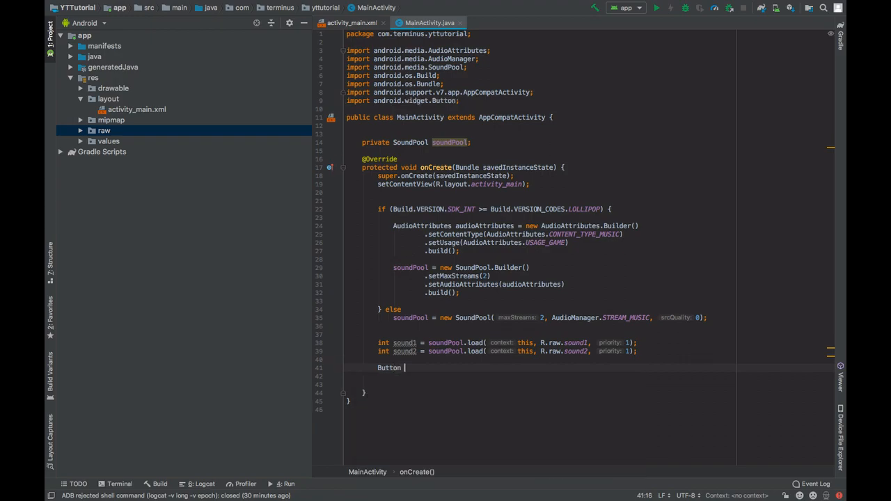
Step: Find button1 and button2 via findViewById with R.id.sound1 and R.id.sound2
text(button1 = findViewById()
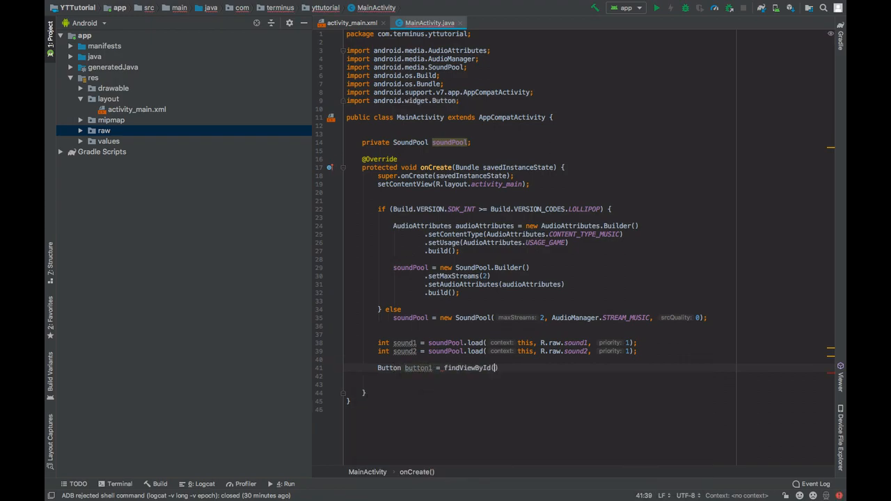
text(R.id.)
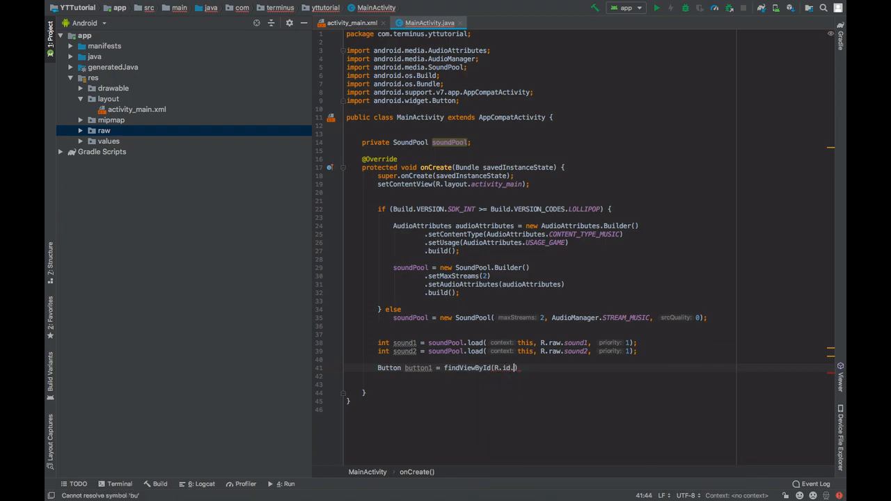
text(sound1)
click(587, 376)
text(Button)
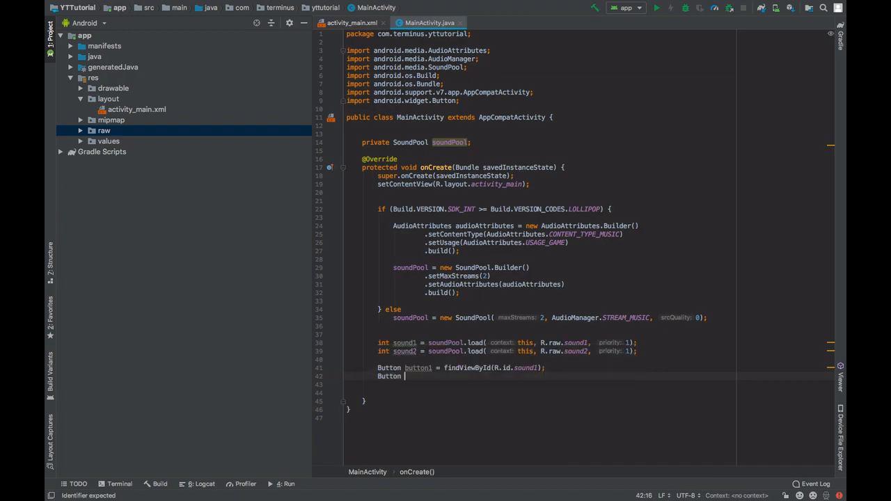
text(button2 = findB)
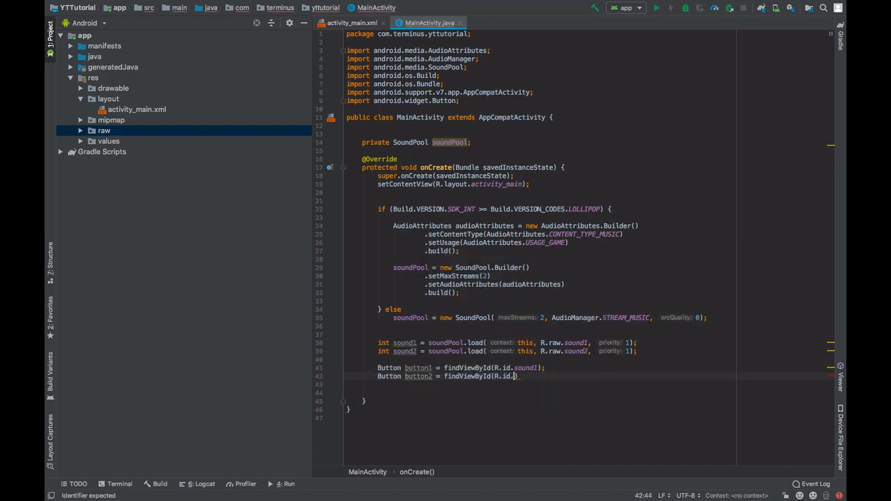
text(sound2))
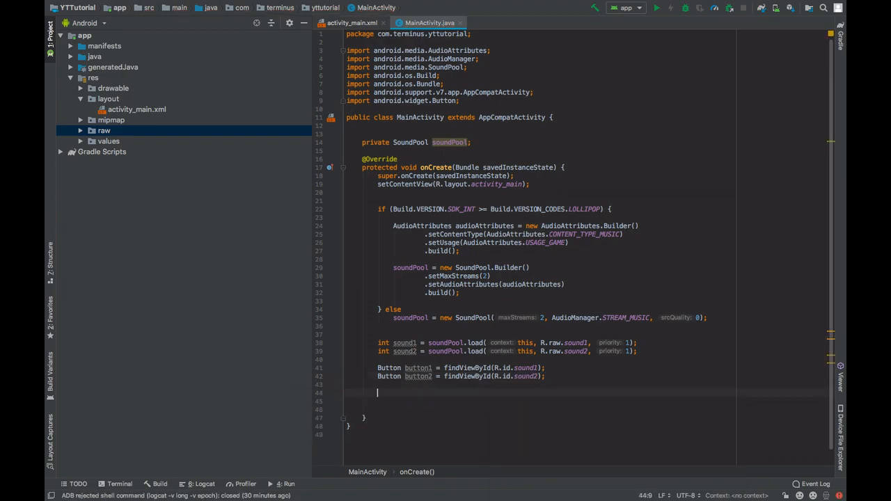
text(button1.setOnClickListener(new View.OnClickListener() {)
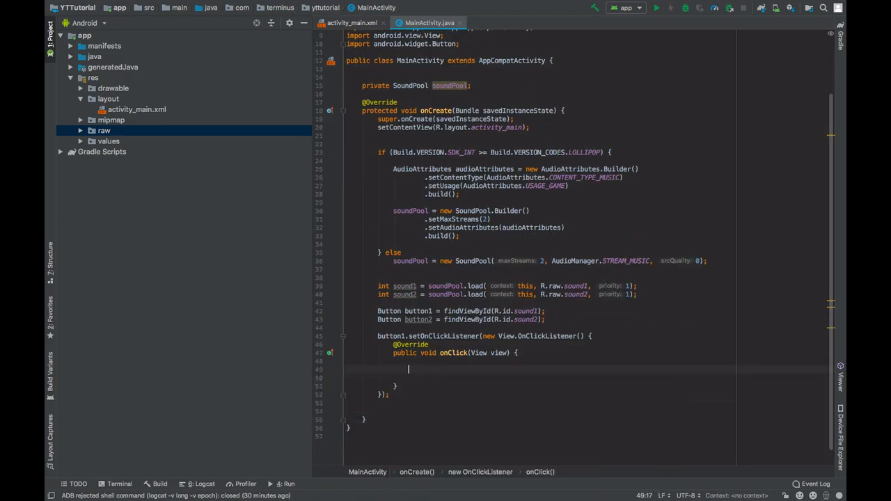
Step: In button1's click listener call soundPool.play(sound1, 1, 1, 0, 0, 1), making the sound ids final
text(soundPool)
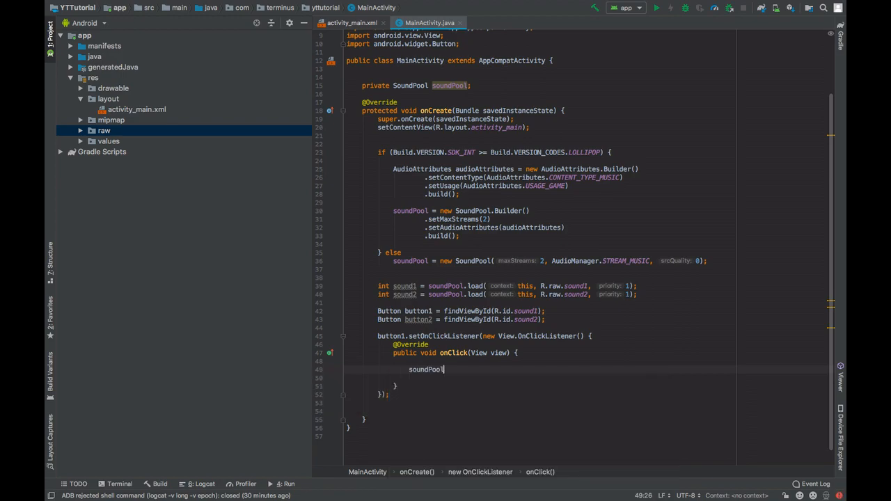
text(.play())
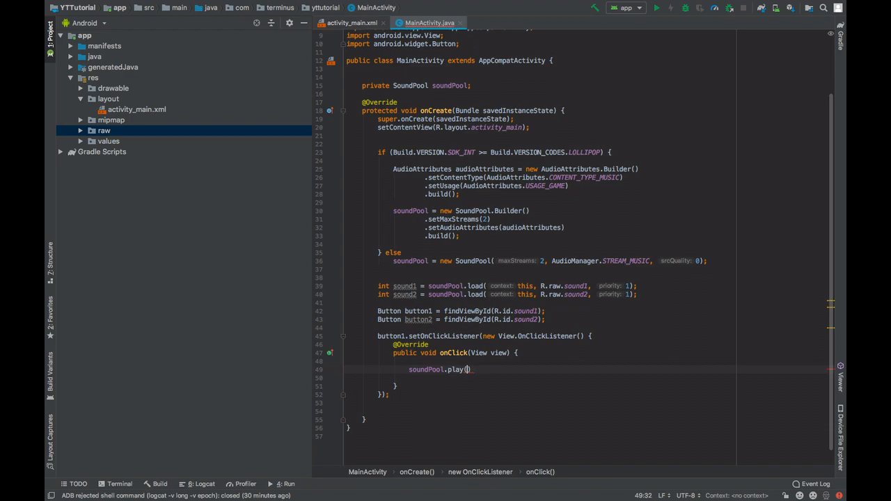
text(()
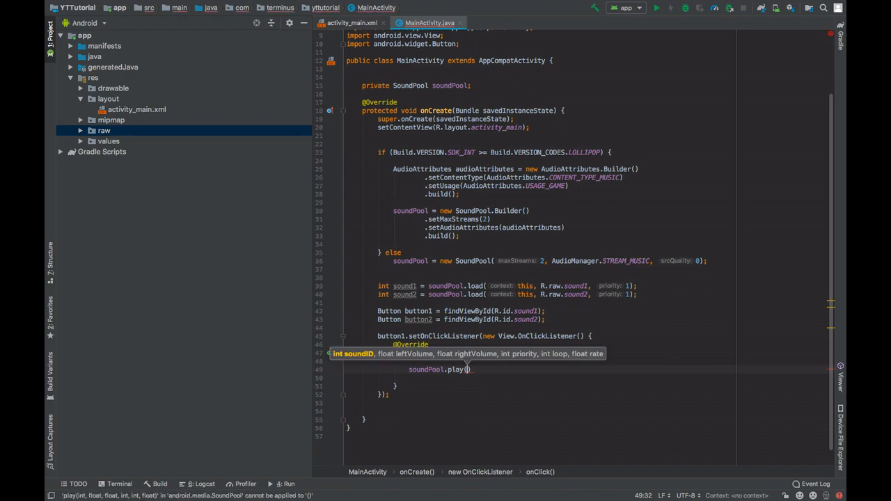
text(sound1, 1, 1, 1, 0,)
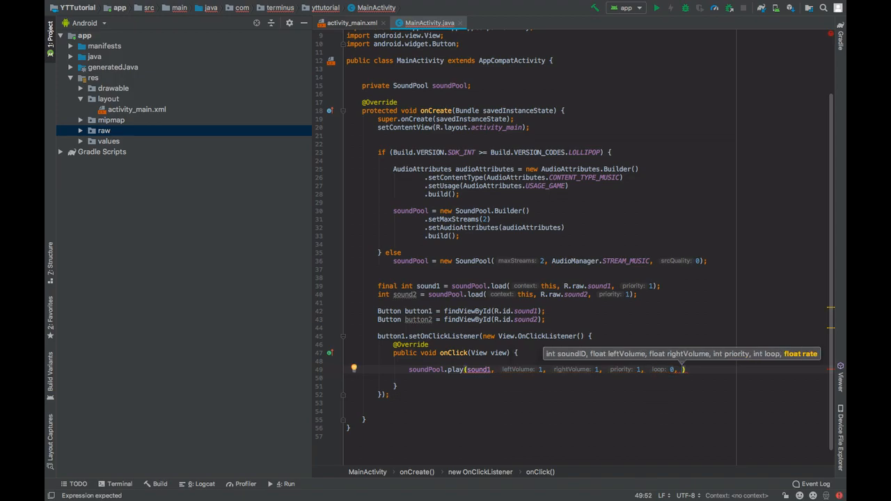
text(rate: 1);)
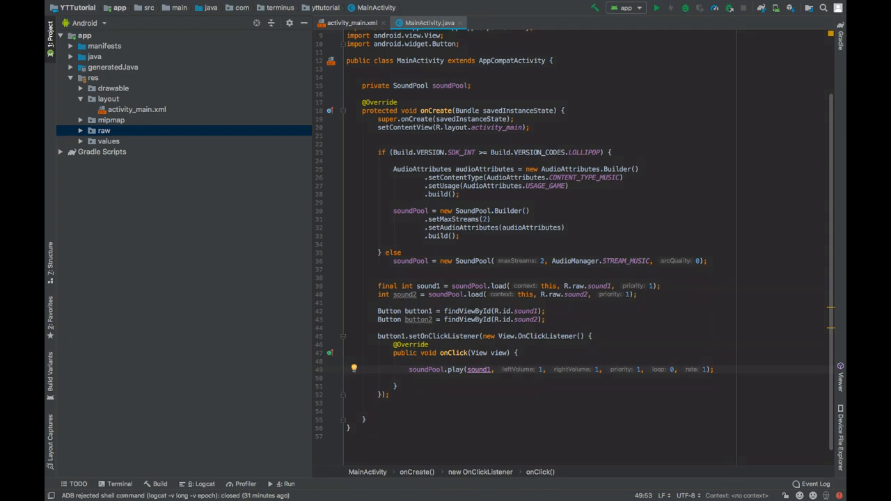
text(button2)
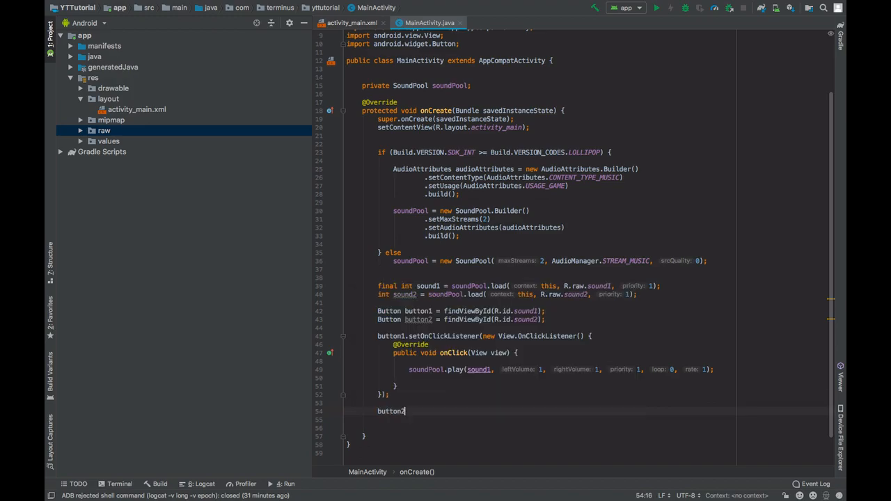
Step: Give button2 an OnClickListener that calls soundPool.play(sound2, 1, 1, 0, 0, 1)
text(.setOnClickListener();)
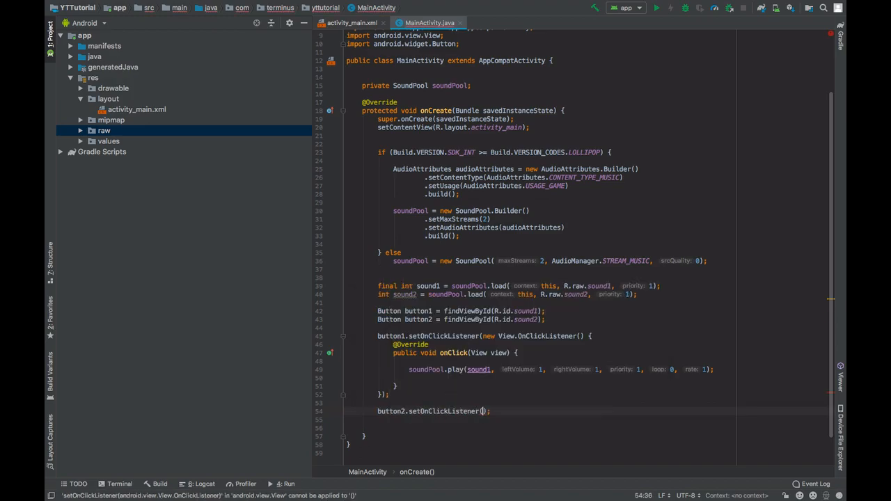
text(new On)
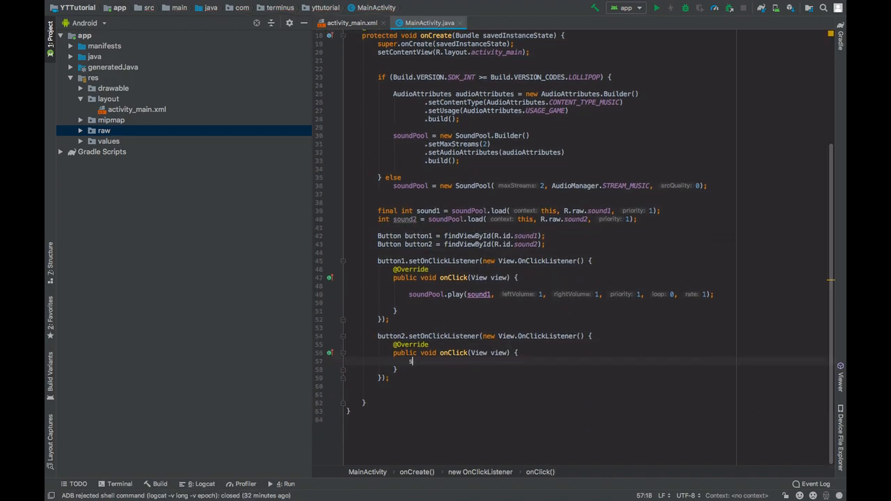
text(soundPool.)
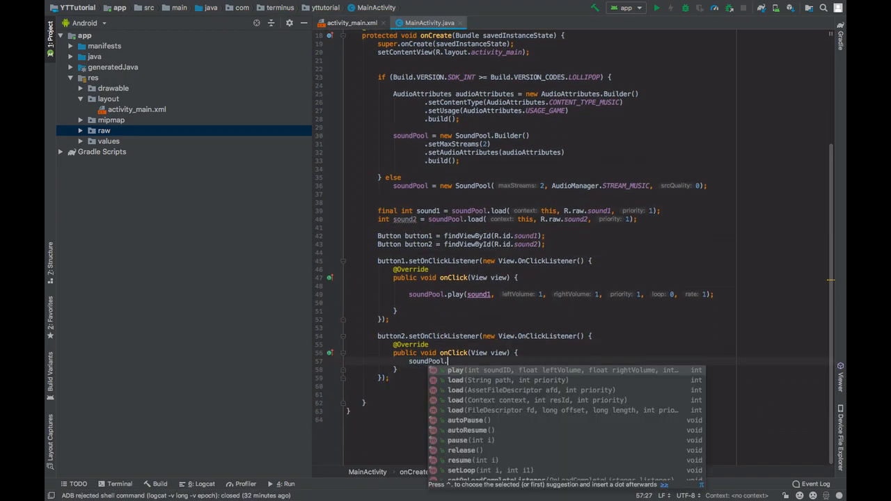
text(play(sound2, 1, 1, 0, 0, 1);)
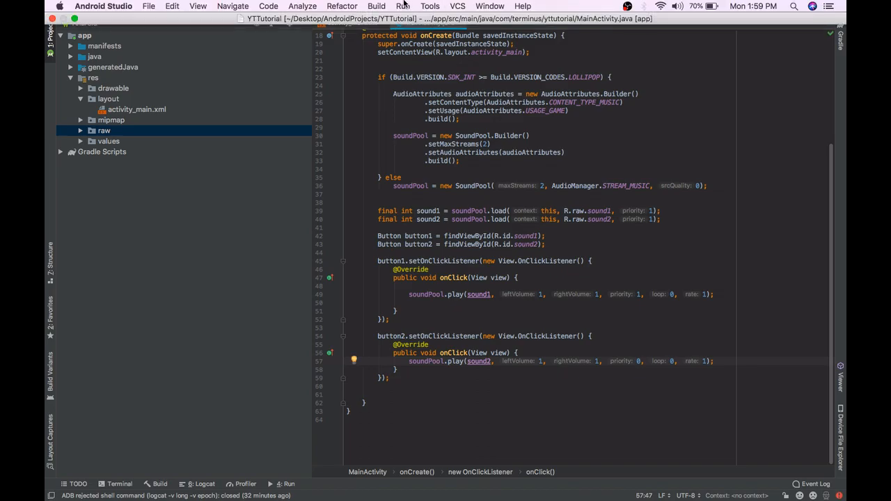
Step: Run the app on the Pixel 2 API 27 virtual device
click(378, 5)
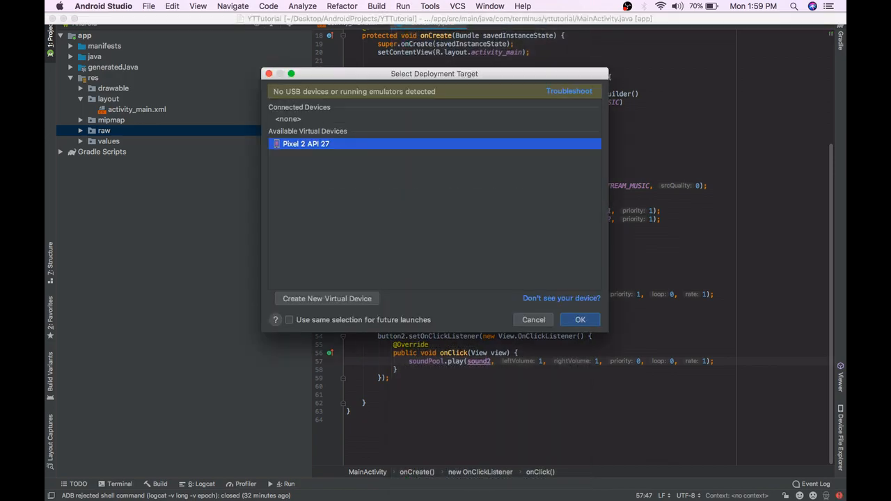
click(580, 318)
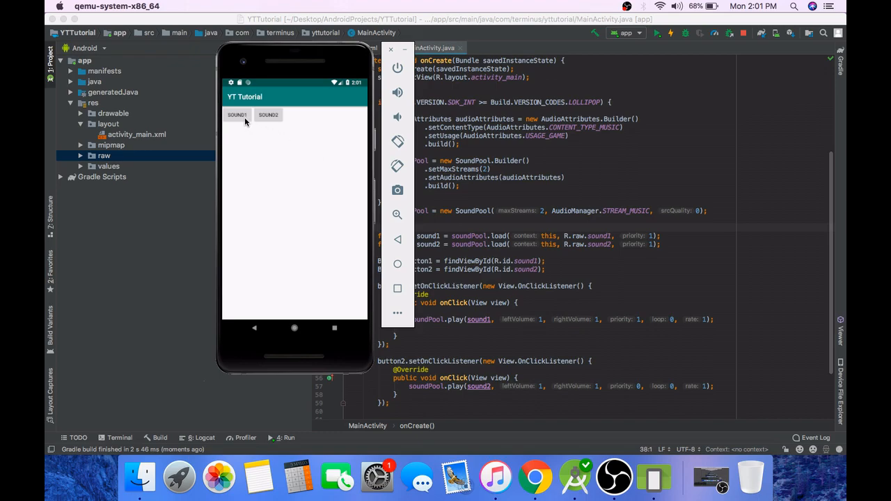
mouse_move(252, 145)
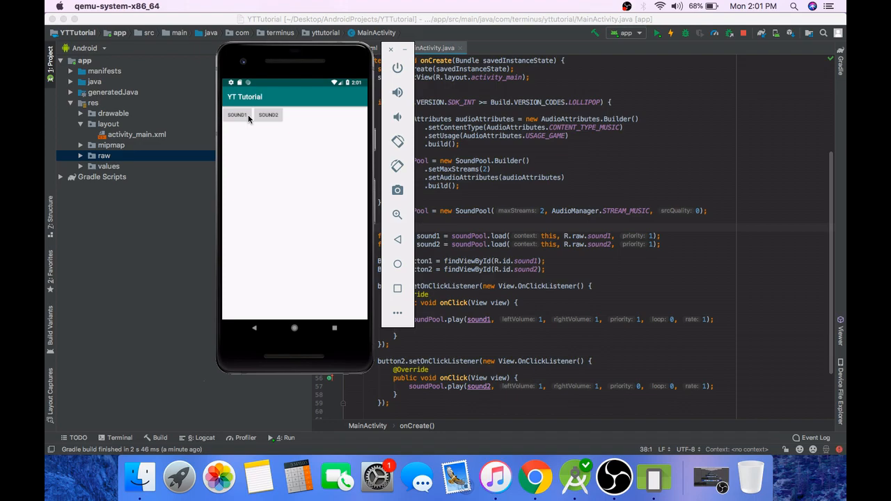
mouse_move(282, 117)
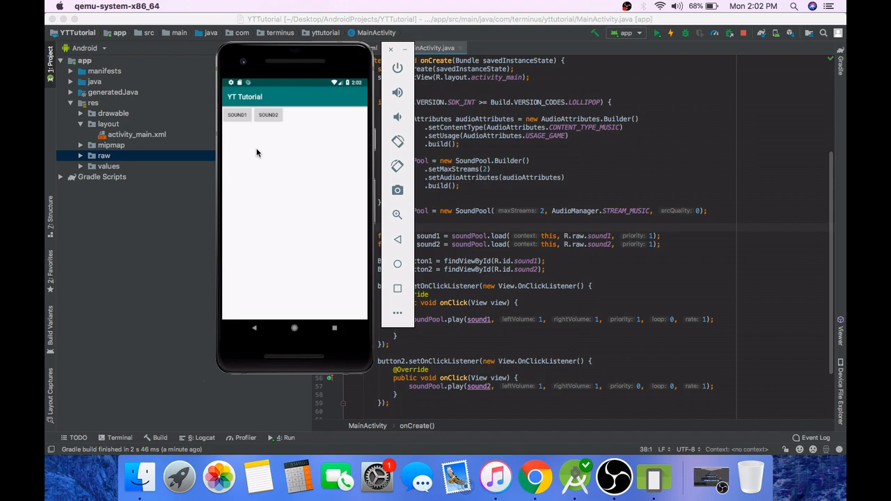
click(236, 114)
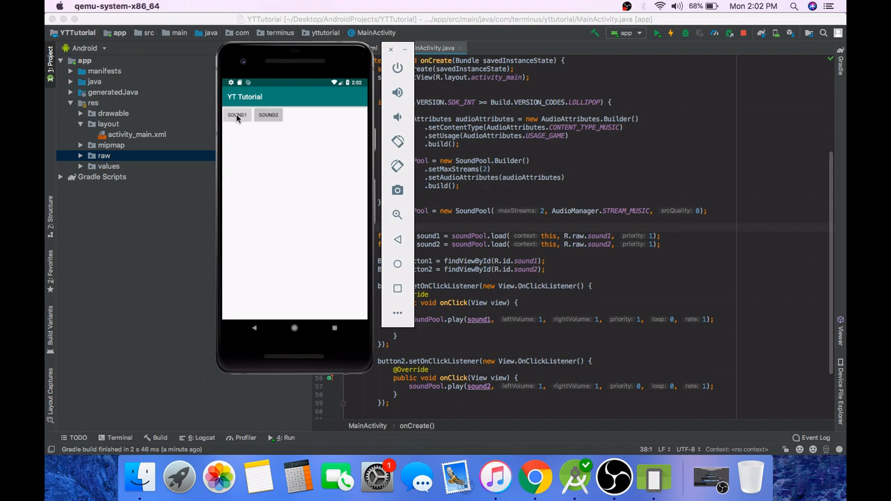